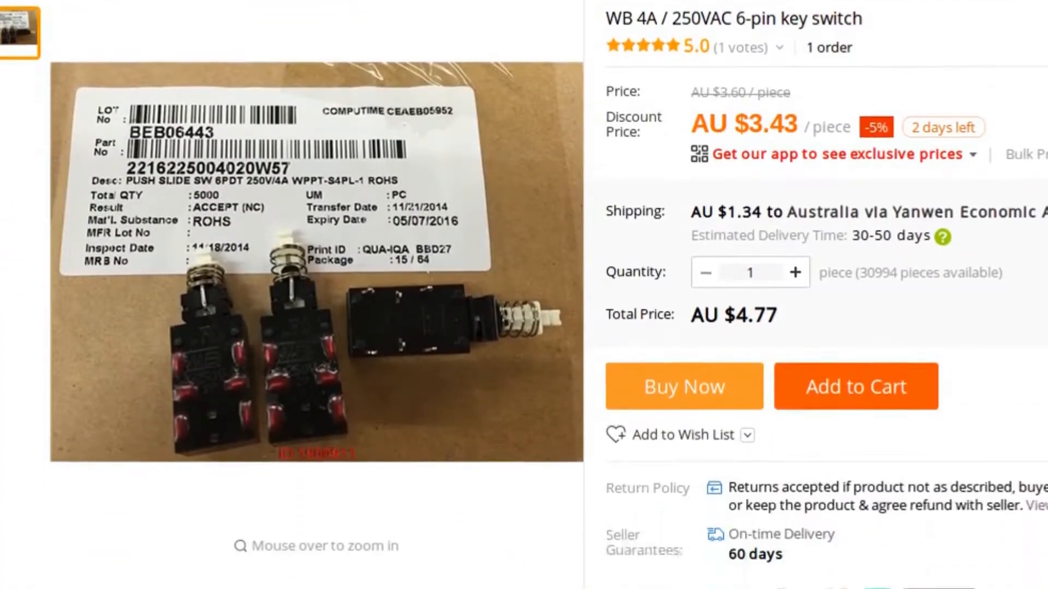
{"action": "scroll", "scroll_direction": "down", "scroll_amount": 3}
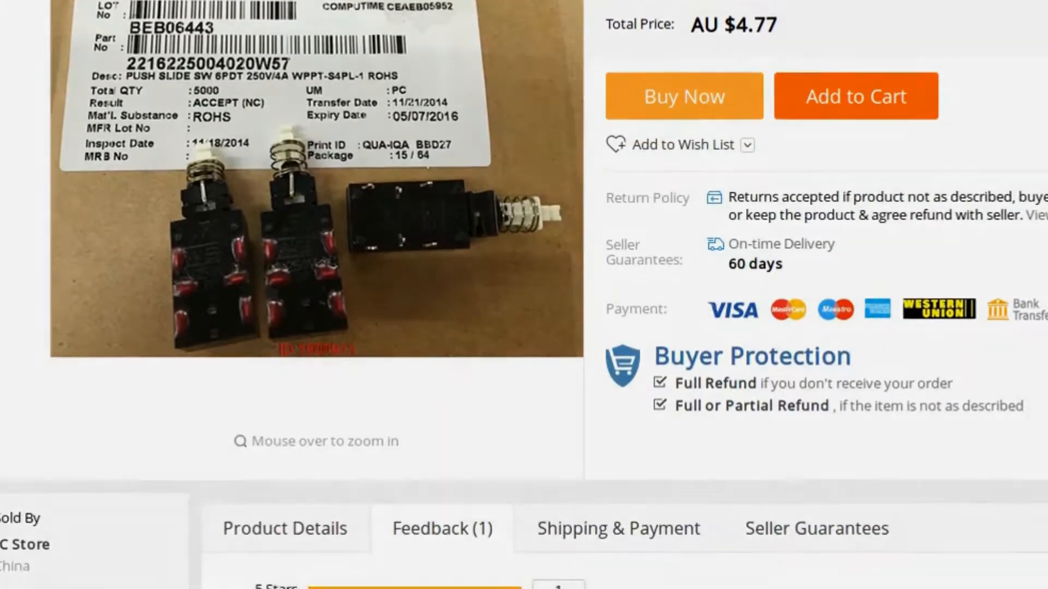
{"action": "scroll", "scroll_direction": "down", "scroll_amount": 3}
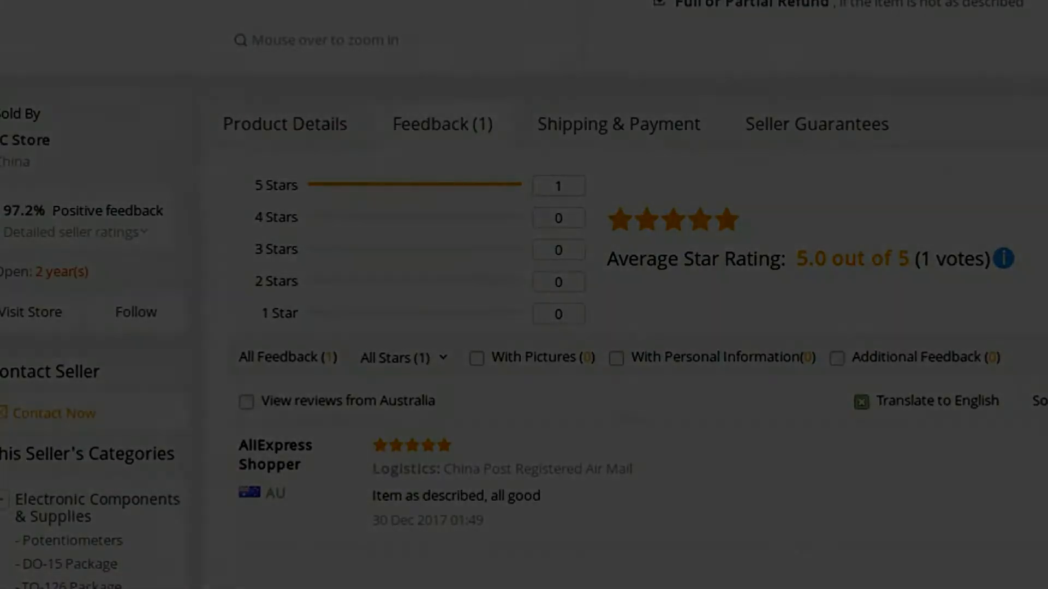